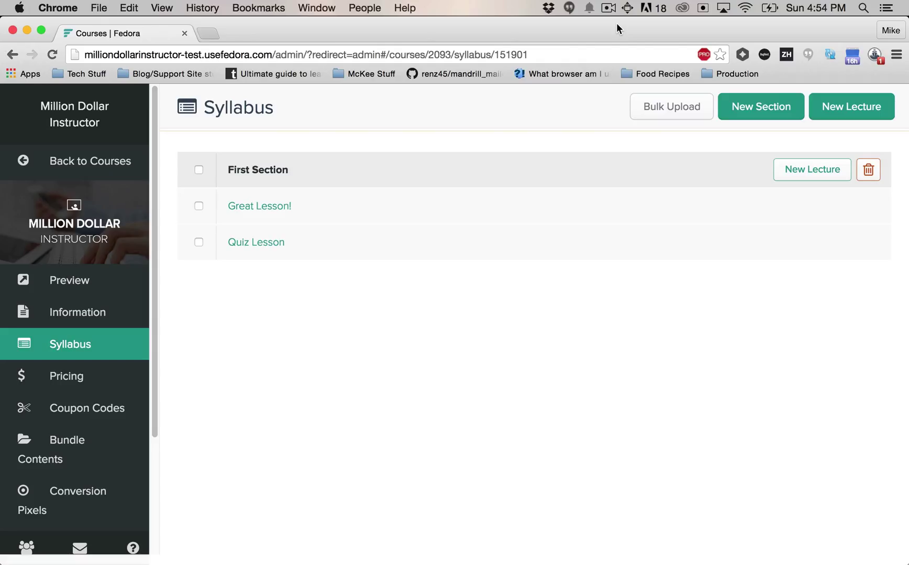
pyautogui.moveTo(473, 176)
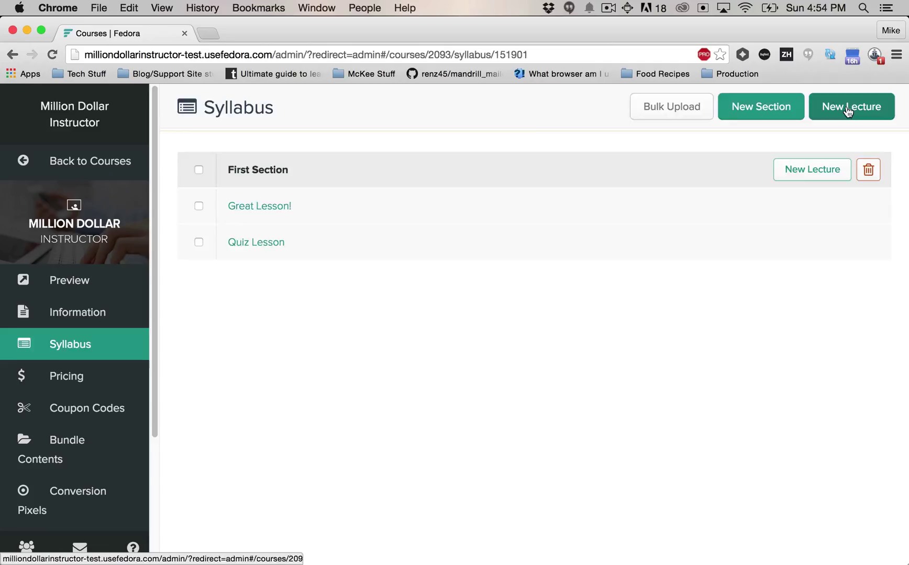
# Step: Create a new lecture titled 'Livesession' and save the title
pyautogui.click(850, 107)
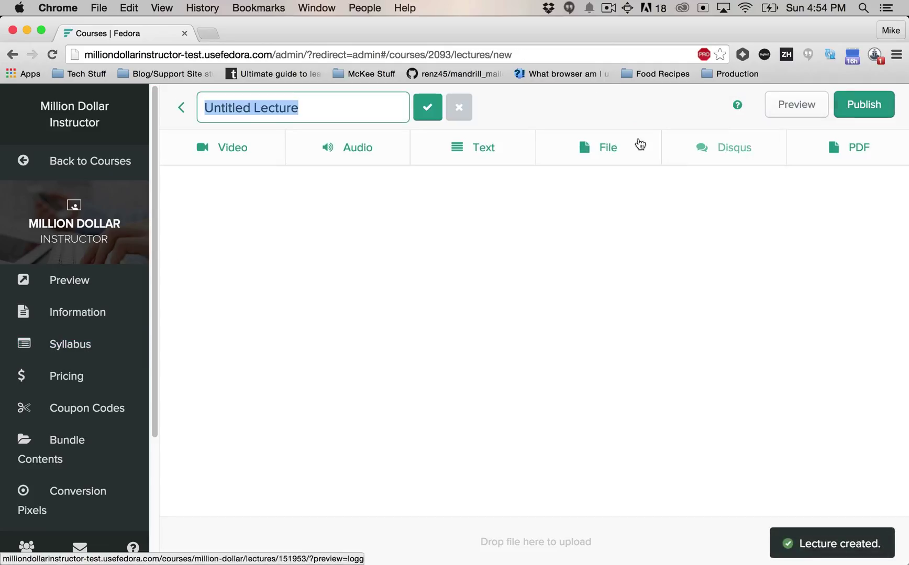
pyautogui.write('Livesession')
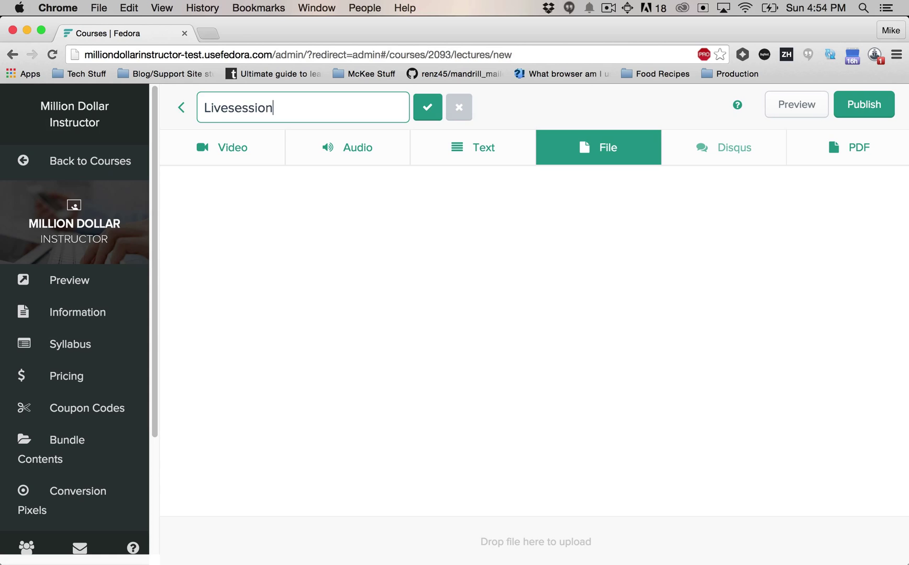
pyautogui.click(427, 107)
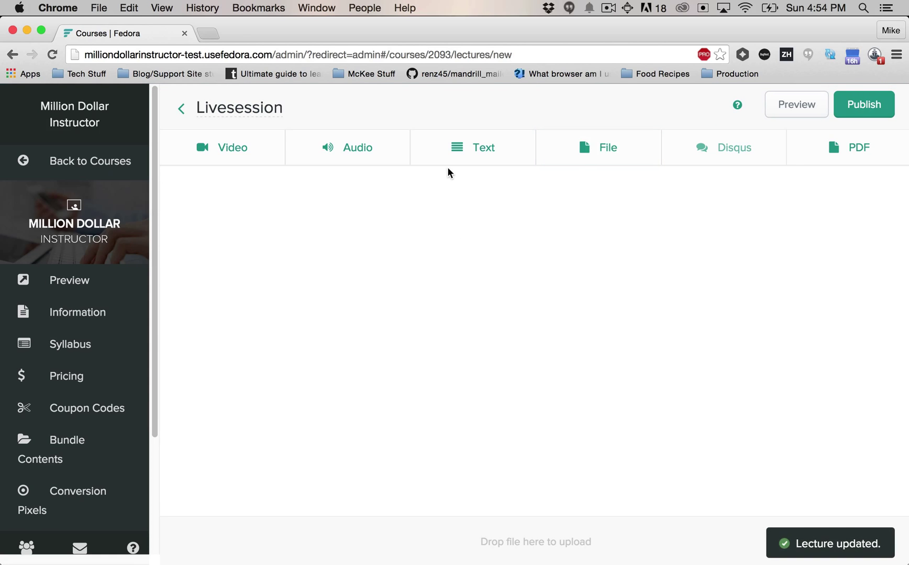
# Step: Add a rich text attachment in HTML view holding <iframe src="" style="height:100%;width:100%"><iframe
pyautogui.click(471, 147)
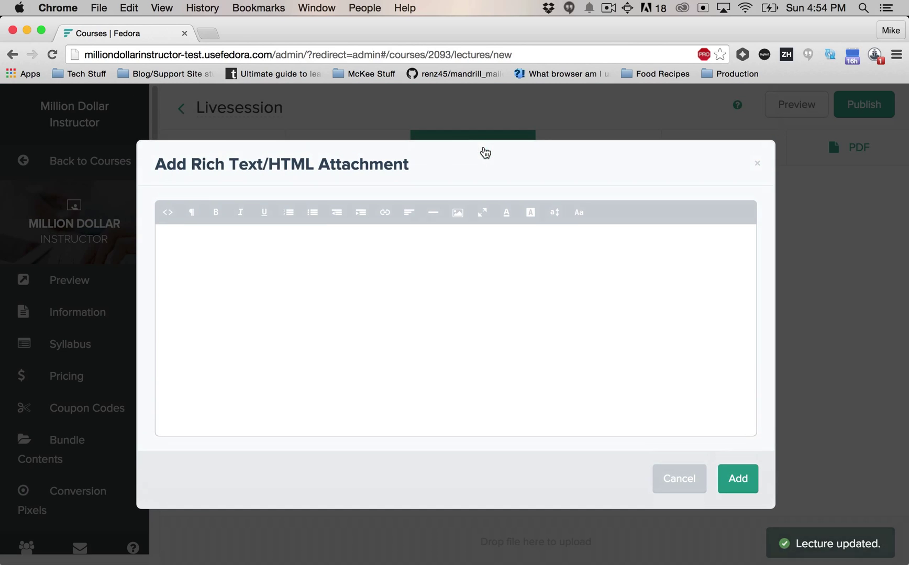
pyautogui.click(167, 212)
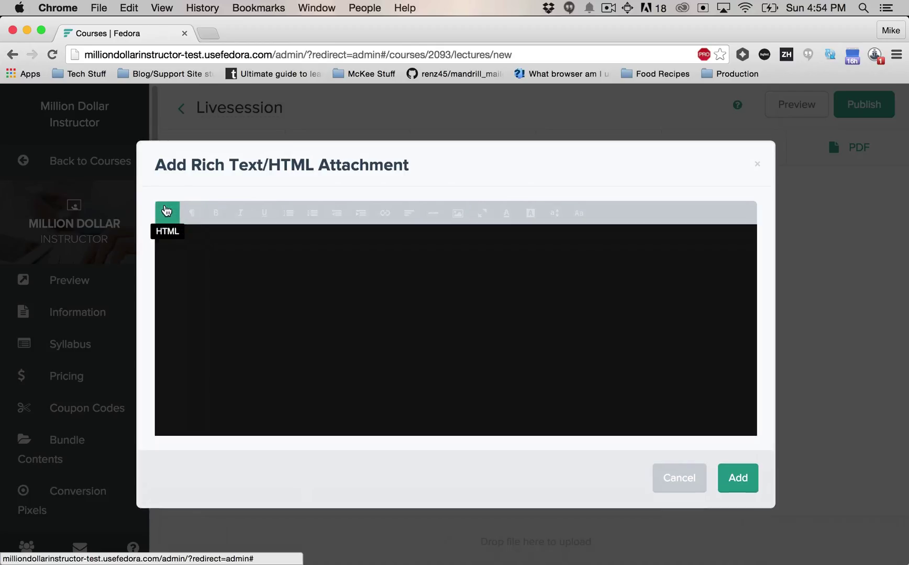
pyautogui.click(167, 212)
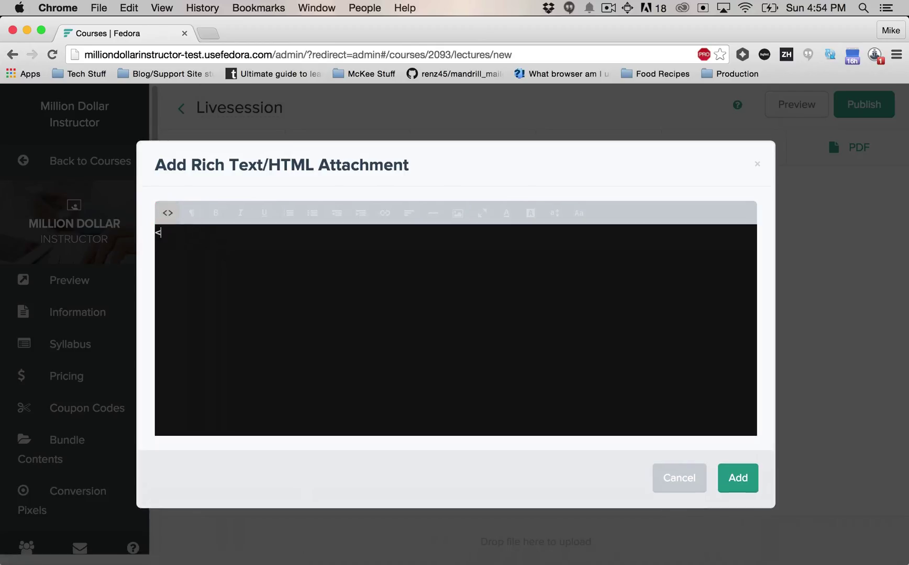
pyautogui.write('<i')
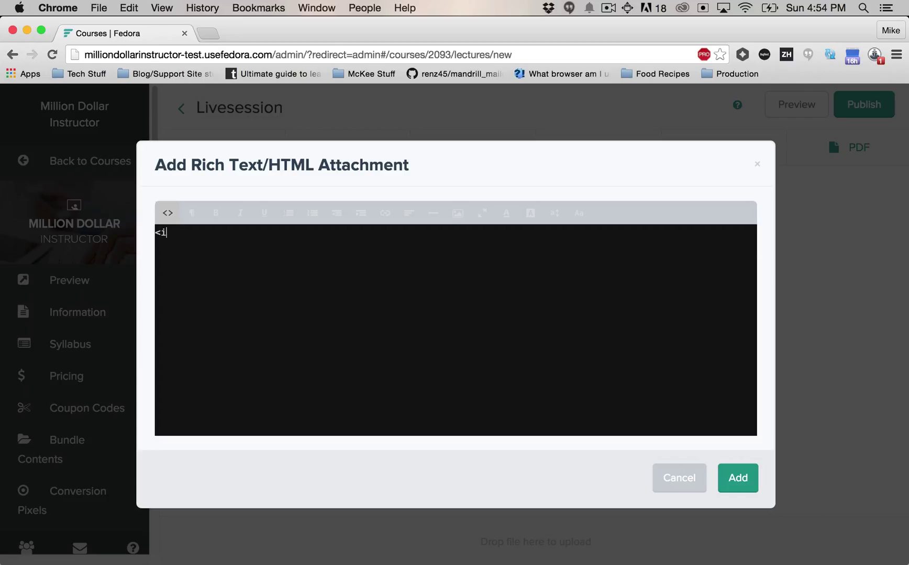
pyautogui.write('frame s')
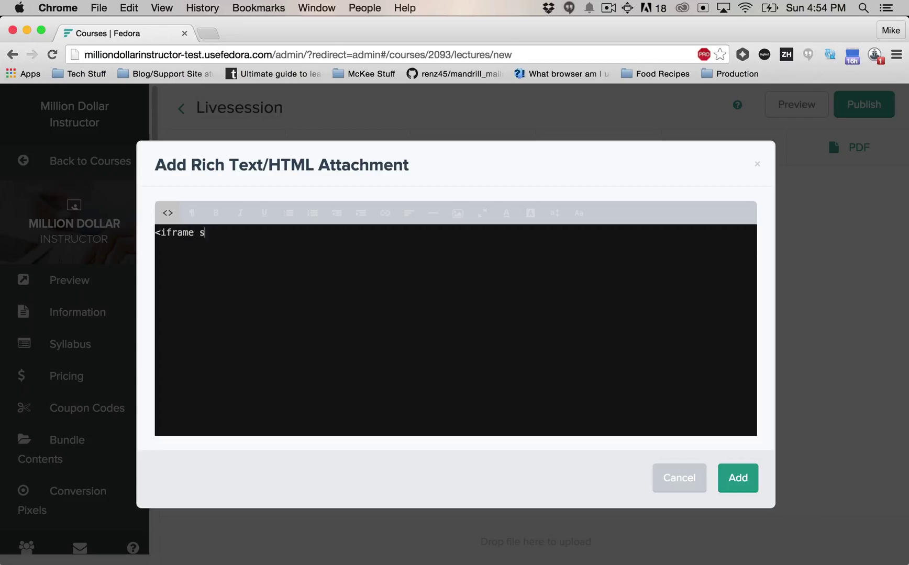
pyautogui.write('rc=""')
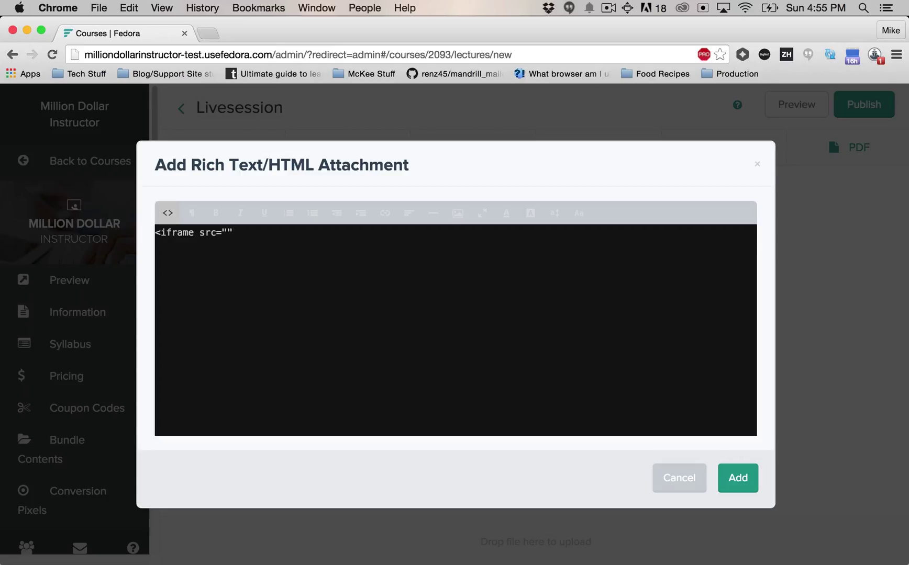
pyautogui.write('style')
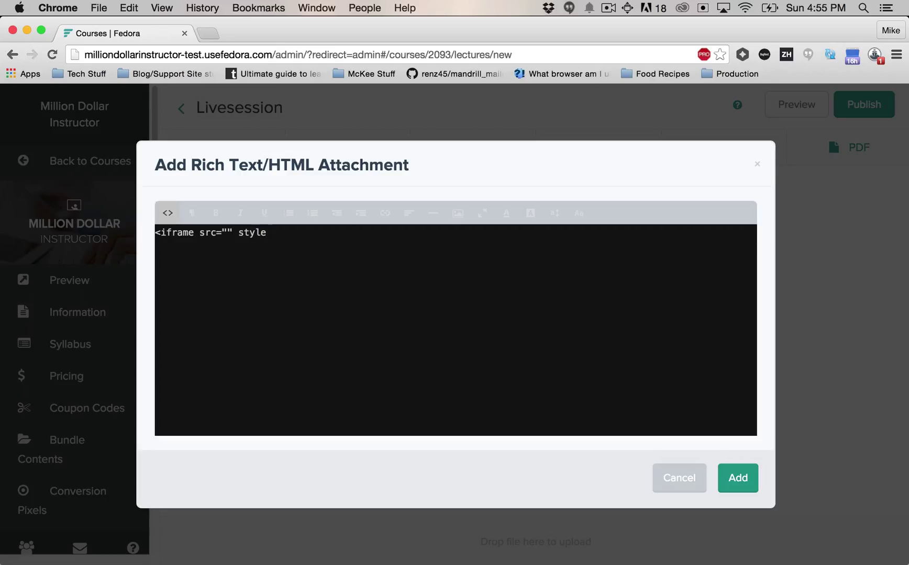
pyautogui.write('="')
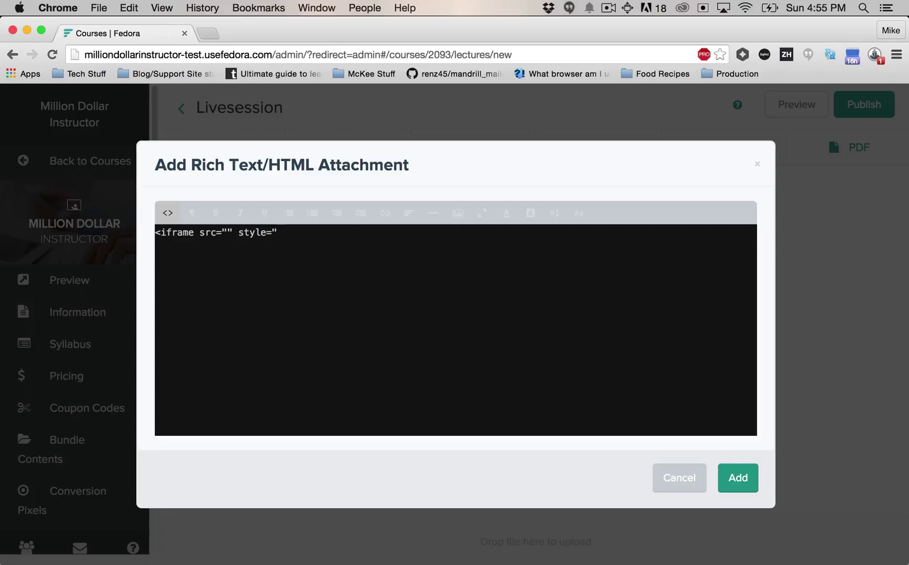
pyautogui.write('height:100')
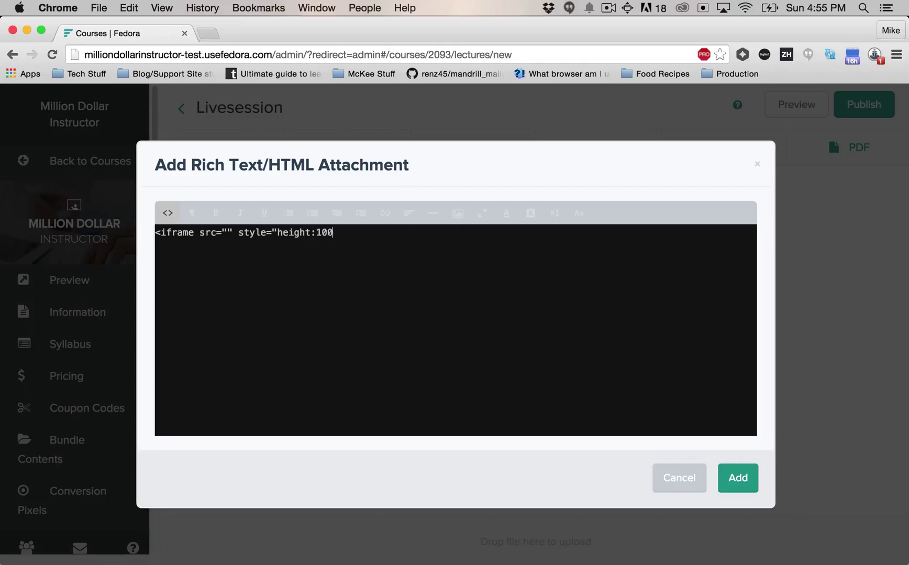
pyautogui.write('%;width')
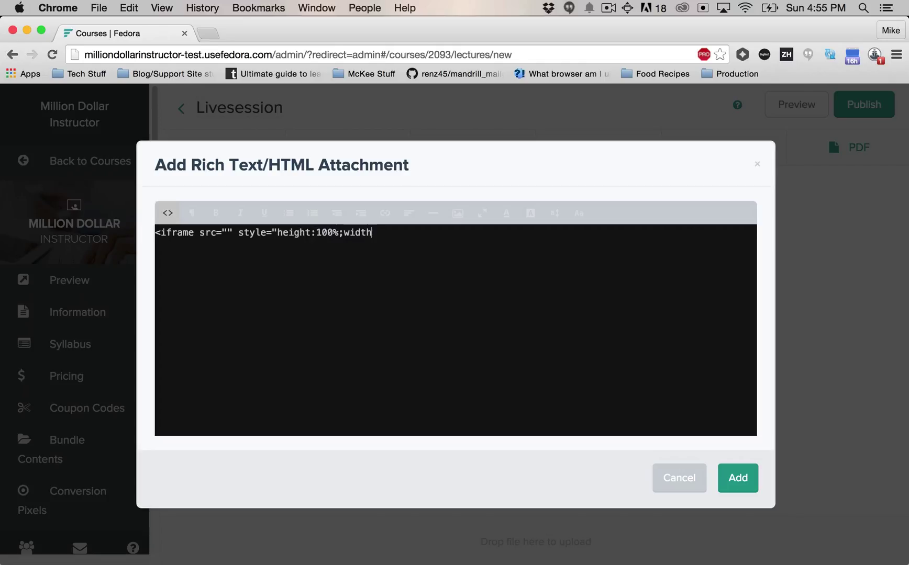
pyautogui.write(':100%')
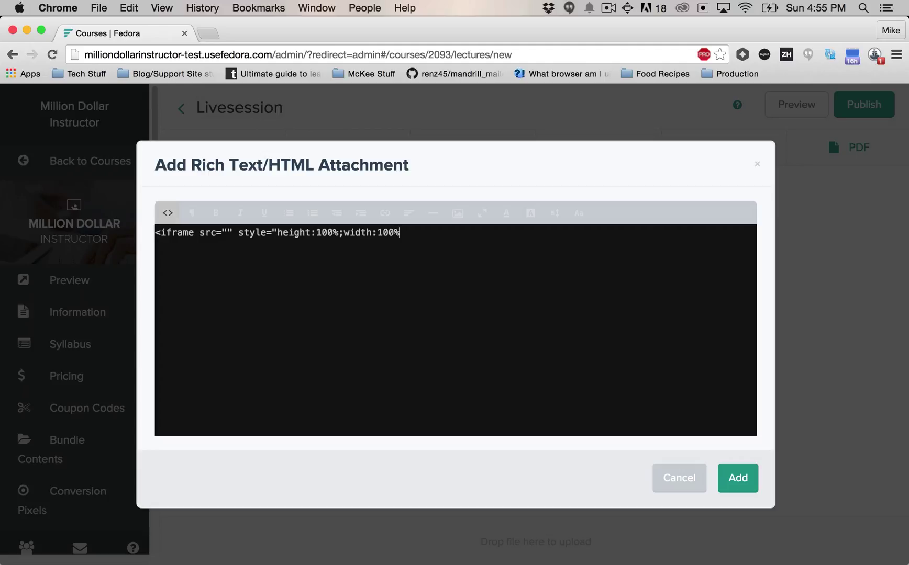
pyautogui.write('"')
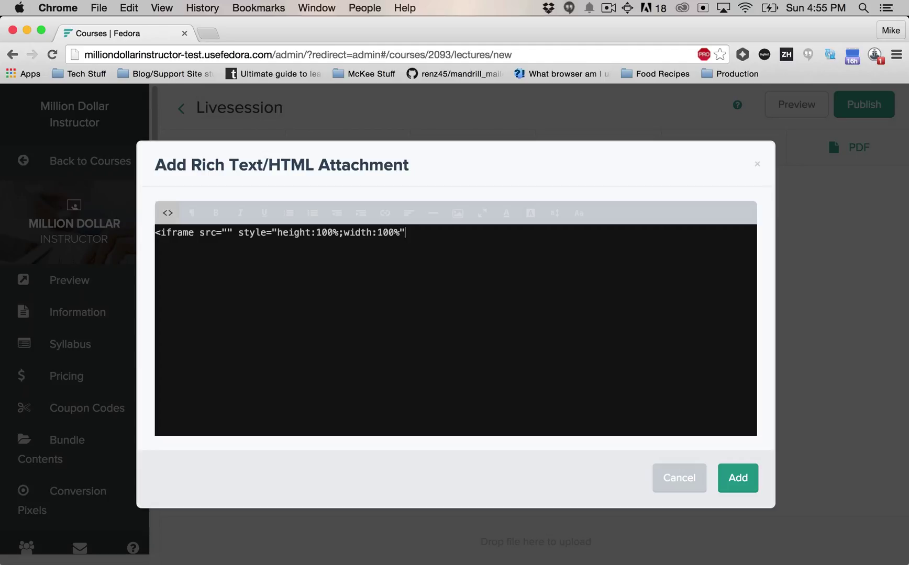
pyautogui.write('><')
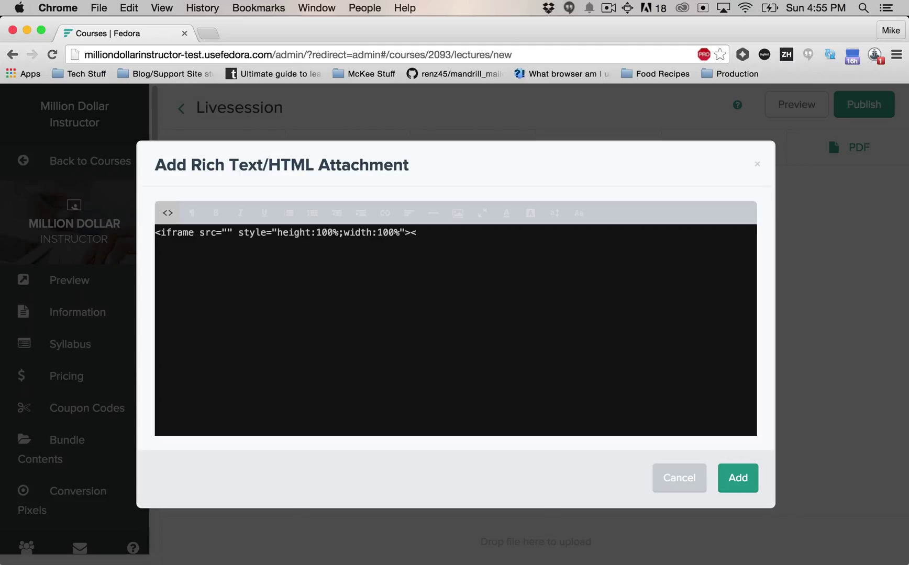
pyautogui.write('iframe')
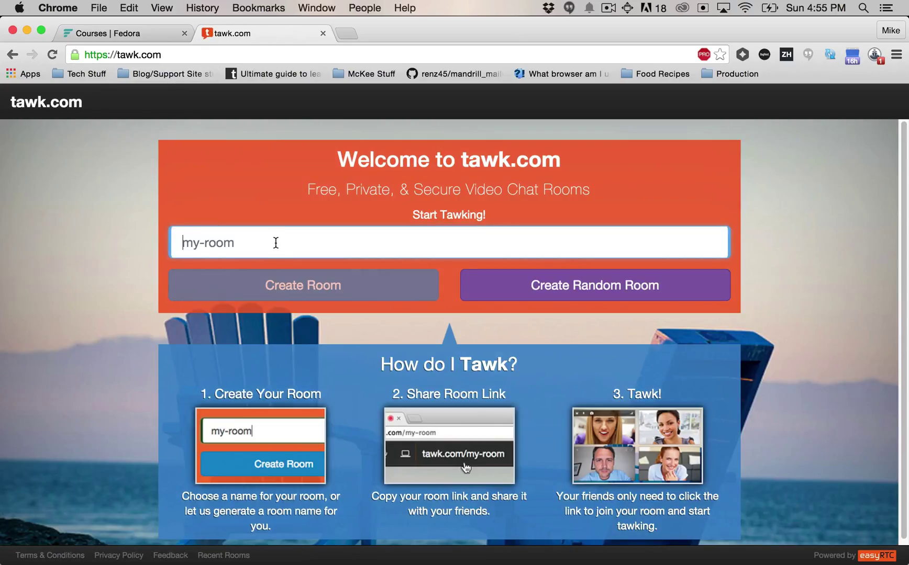
# Step: Create the tawk.com room 'fedora-livestream' and return to the course lecture editor
pyautogui.write('fedora-')
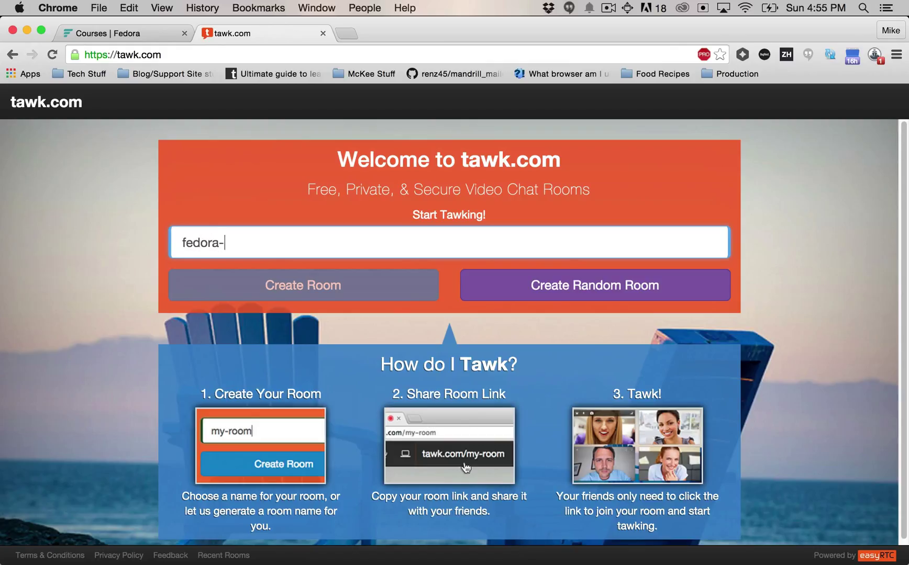
pyautogui.write('life')
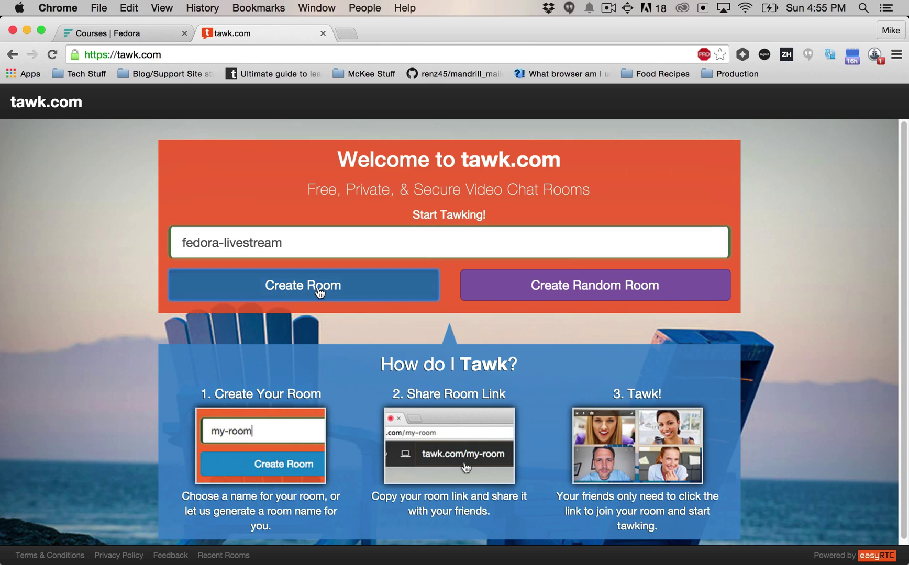
pyautogui.click(302, 285)
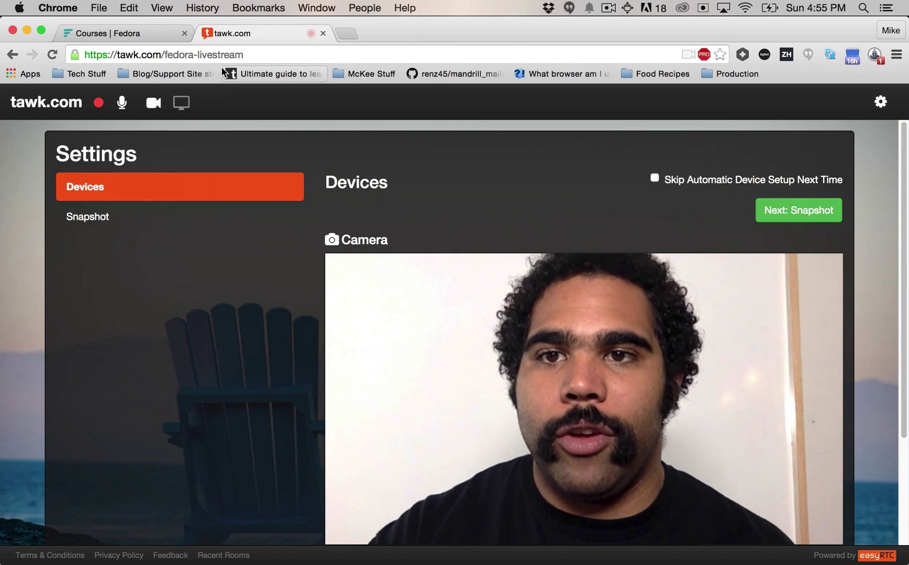
pyautogui.click(162, 54)
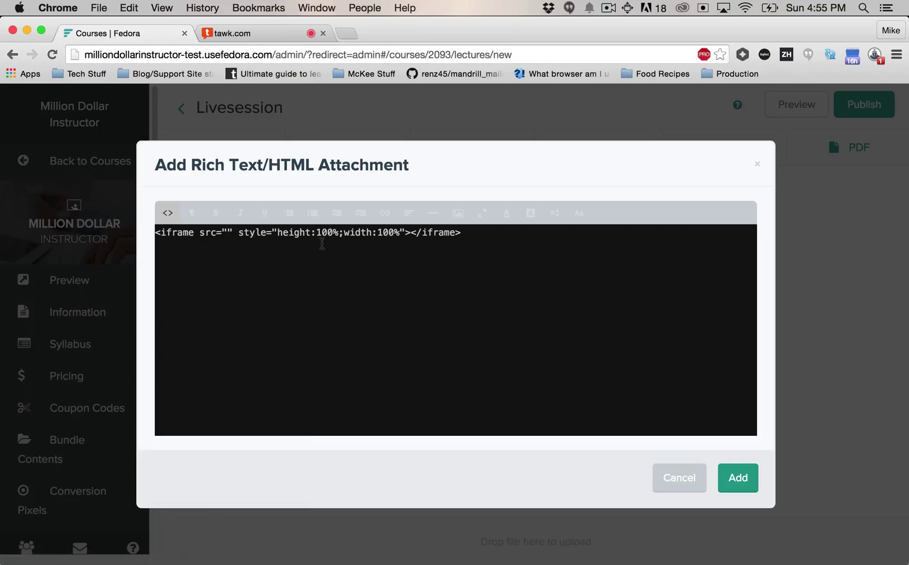
pyautogui.write('https://tawk.com/fedora-livestream')
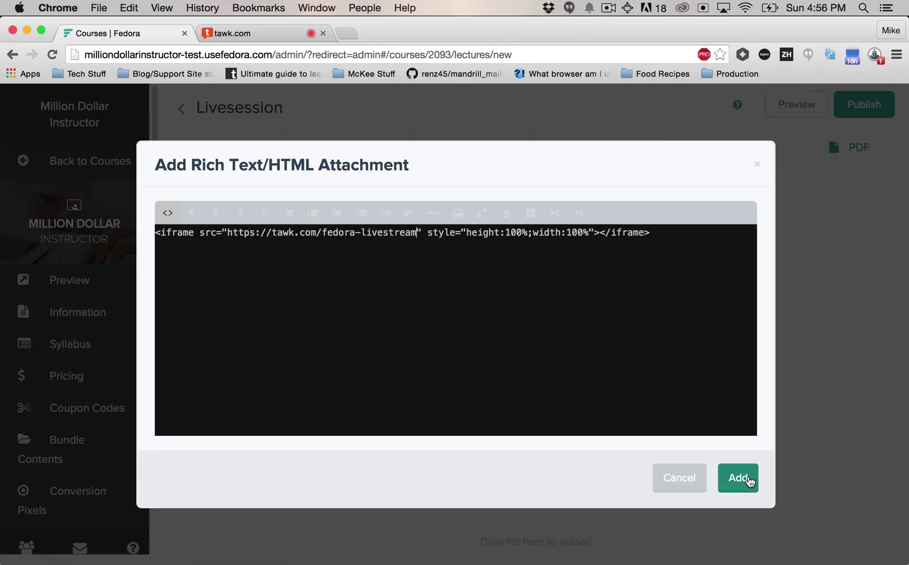
pyautogui.click(737, 478)
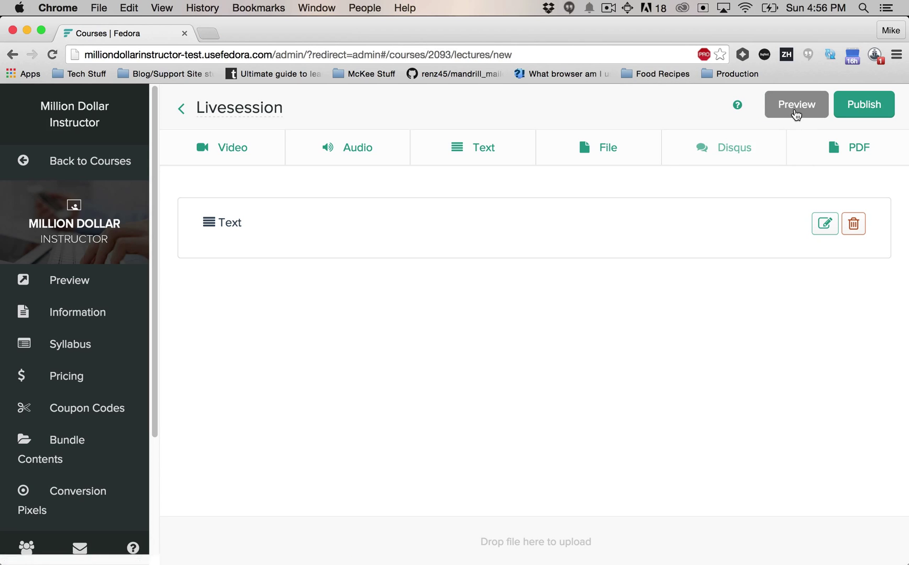
# Step: Preview the lecture and complete the embedded room's device setup and snapshot steps
pyautogui.click(795, 104)
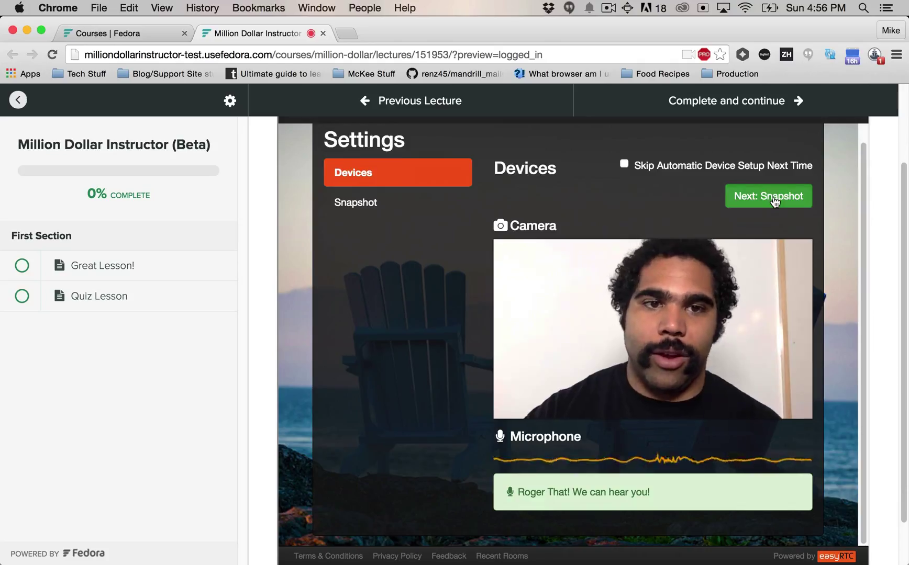
pyautogui.click(768, 195)
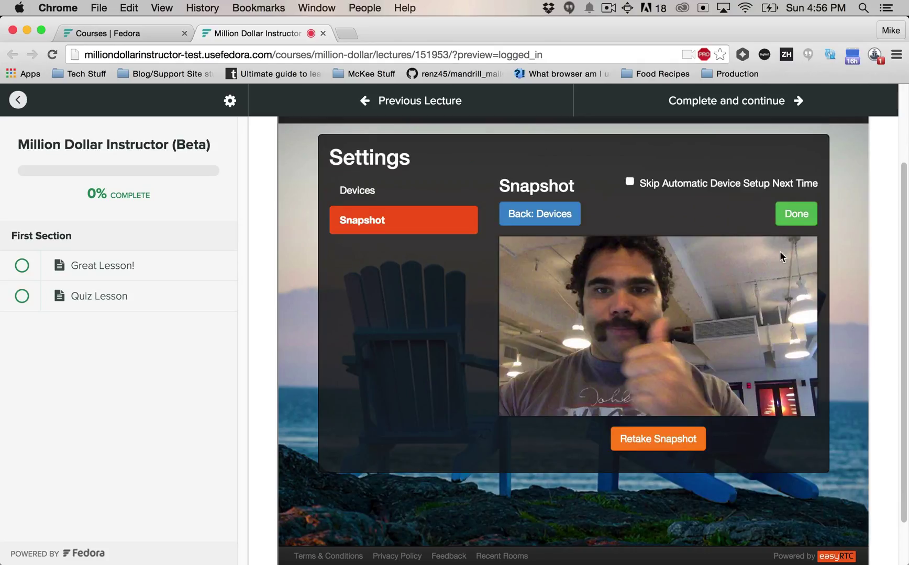
pyautogui.moveTo(795, 213)
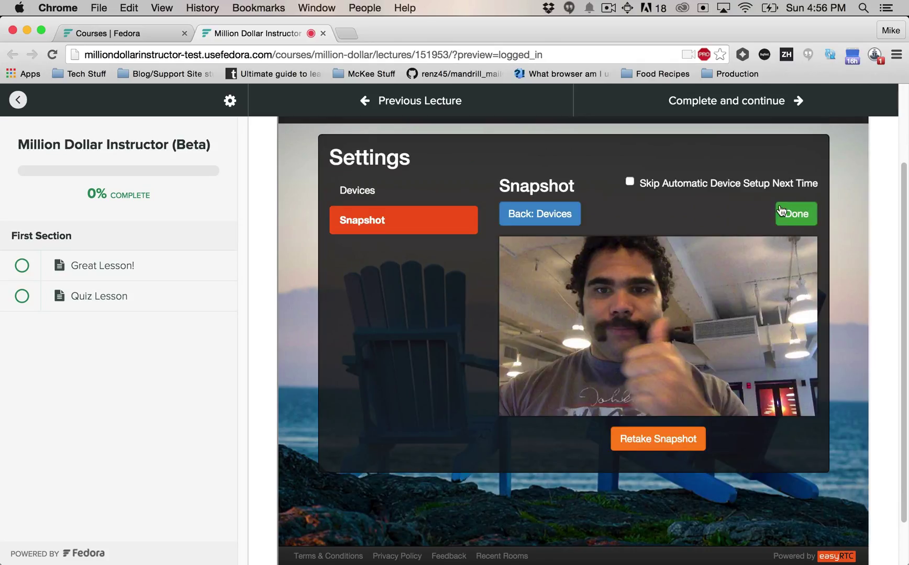
pyautogui.click(794, 214)
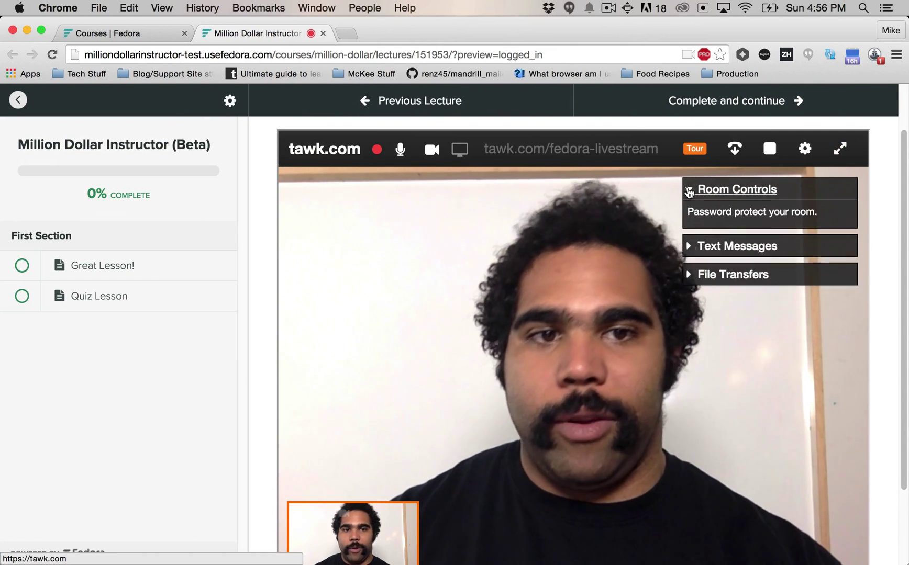
# Step: Expand the embedded room's password protection options via Room Controls
pyautogui.click(737, 189)
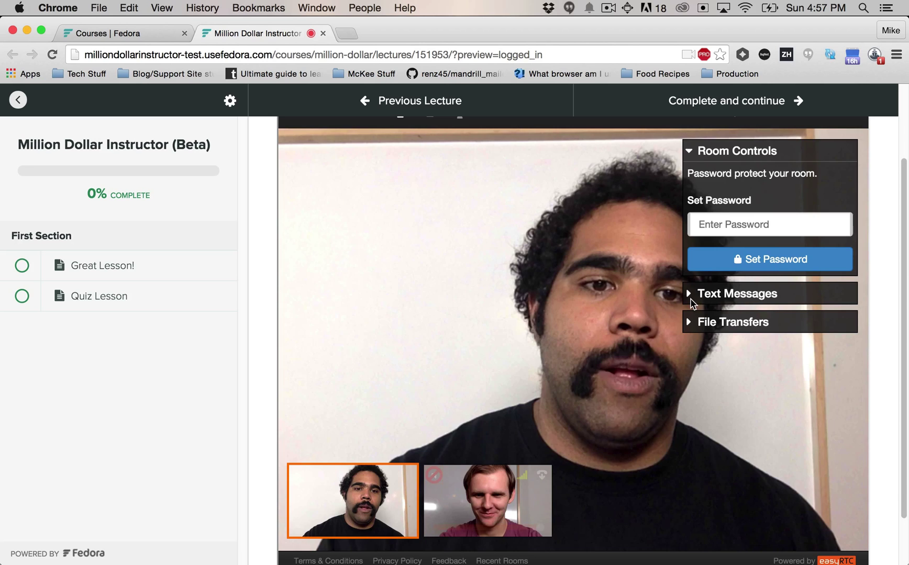
# Step: Send 'Hi guys' in the embedded room's text chat
pyautogui.click(737, 293)
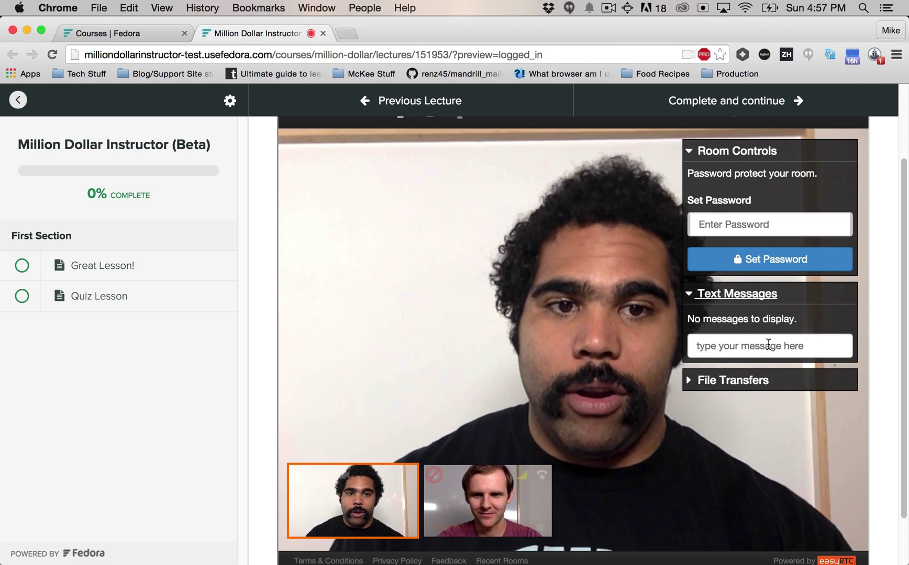
pyautogui.write('Hi')
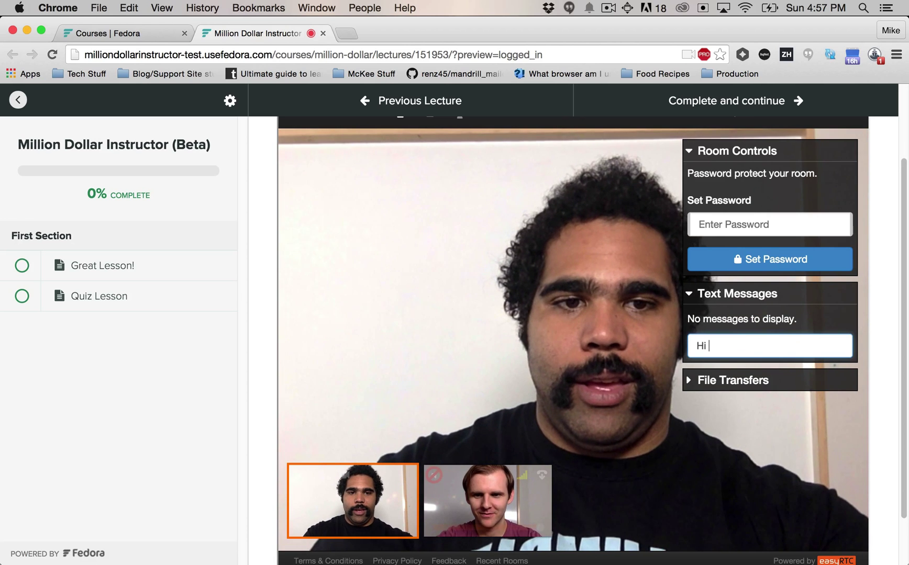
pyautogui.write('guys')
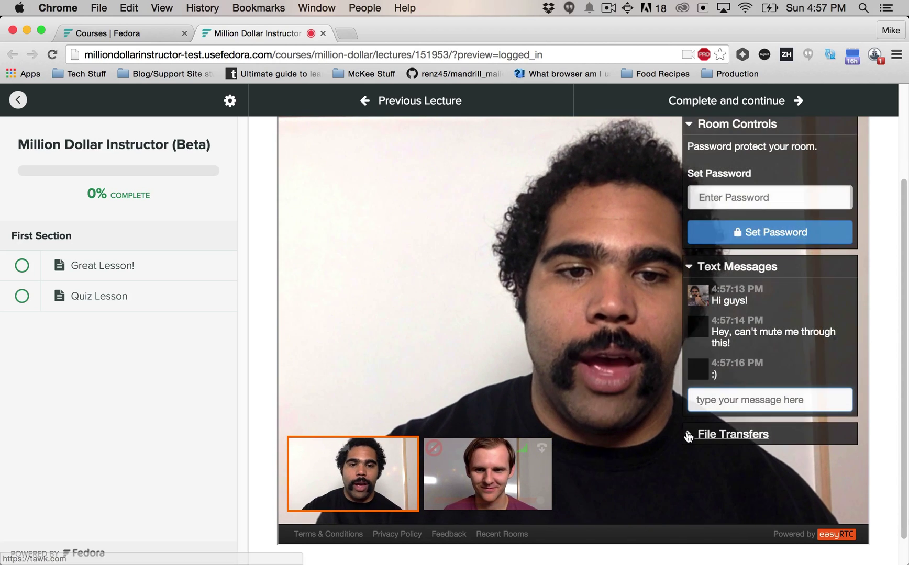
pyautogui.click(732, 434)
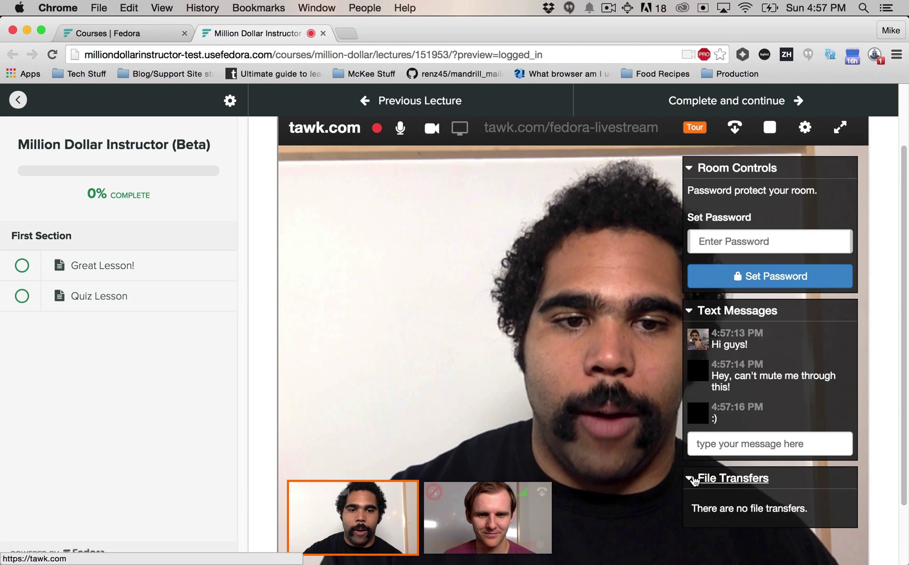
pyautogui.click(732, 478)
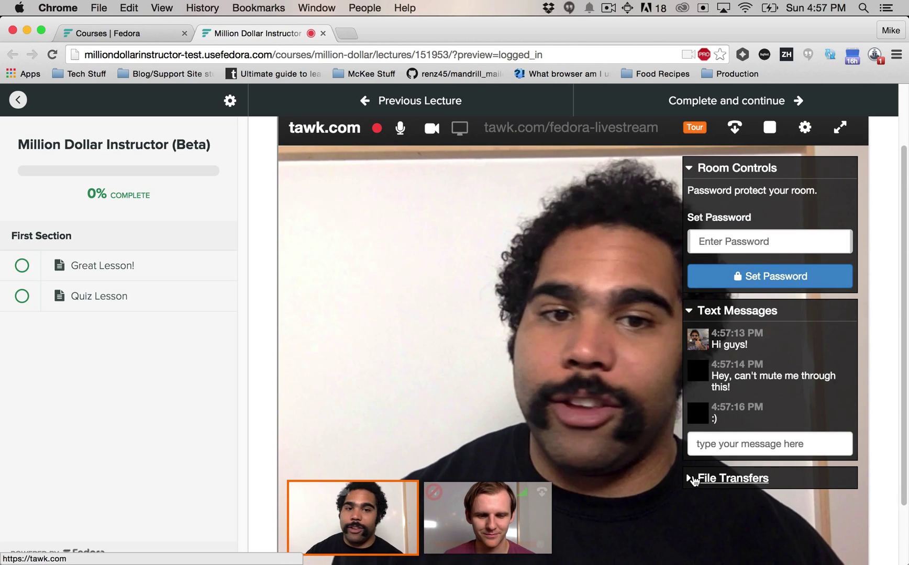